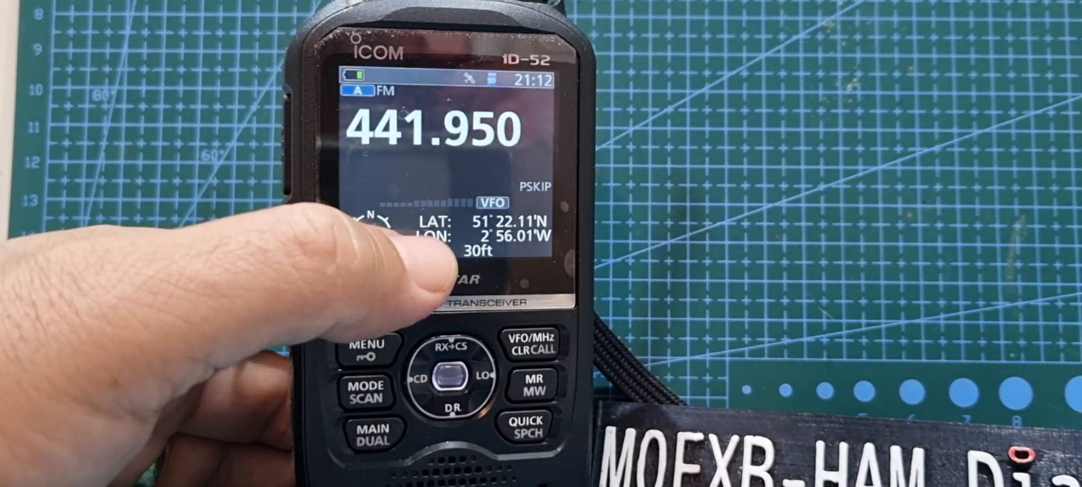
- From the main menu, open the display type setting (Single Band Display, Date, GPS Information)
left_click(368, 348)
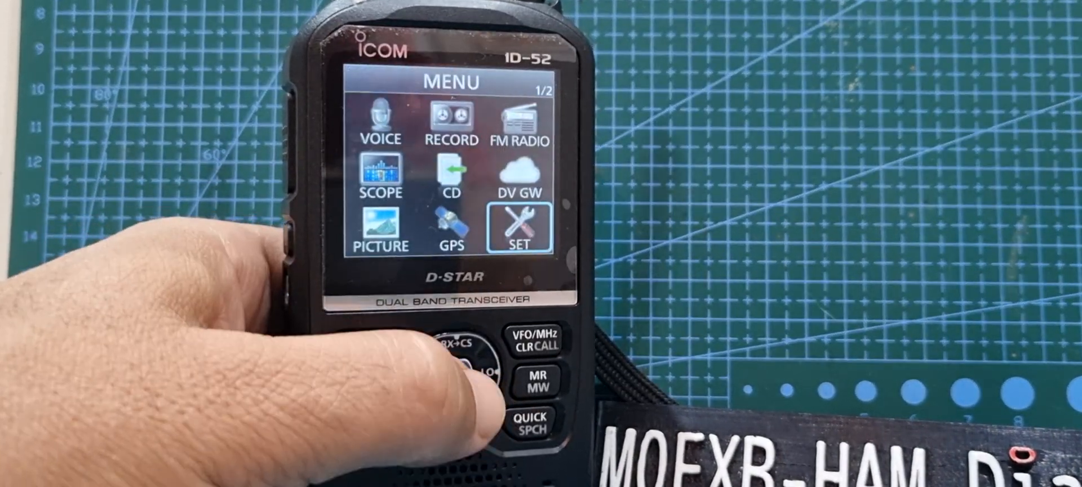
left_click(519, 227)
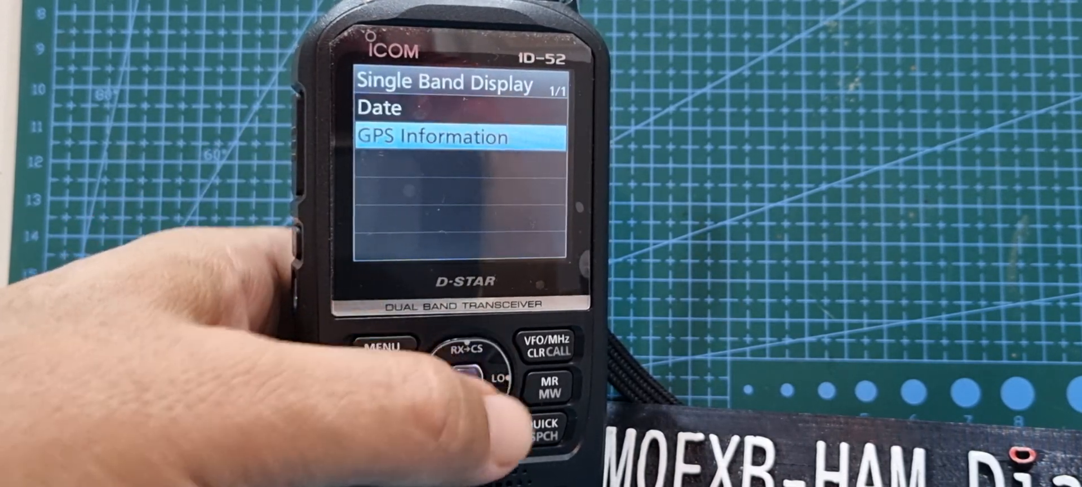
- Back out of the display type list to the main frequency display
left_click(385, 348)
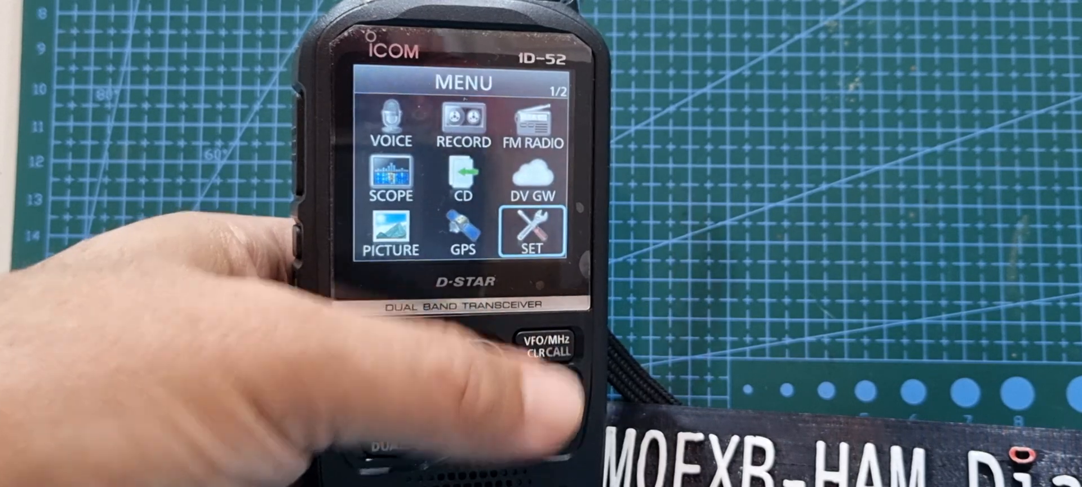
left_click(550, 345)
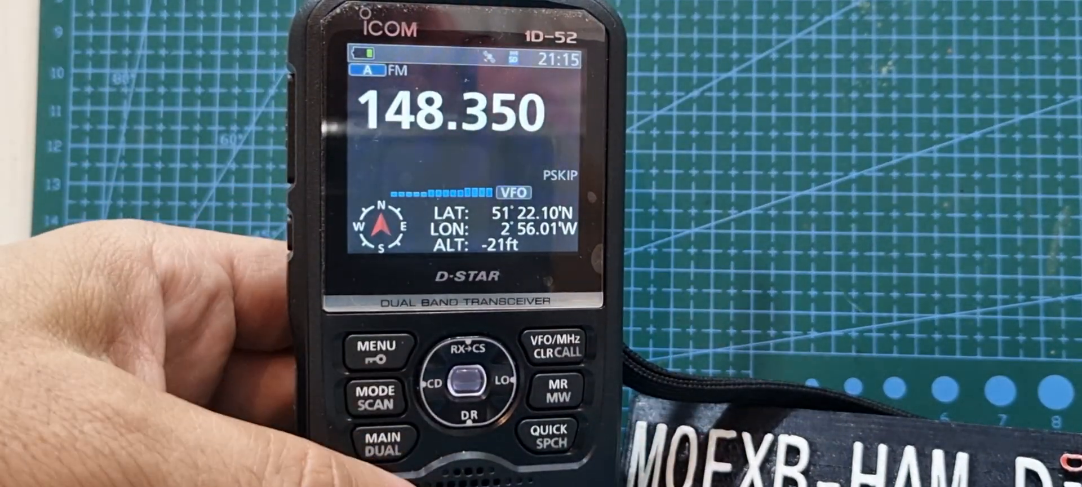
- Exit the scope and scan back to the 148.350 MHz VFO screen with GPS info
left_click(470, 385)
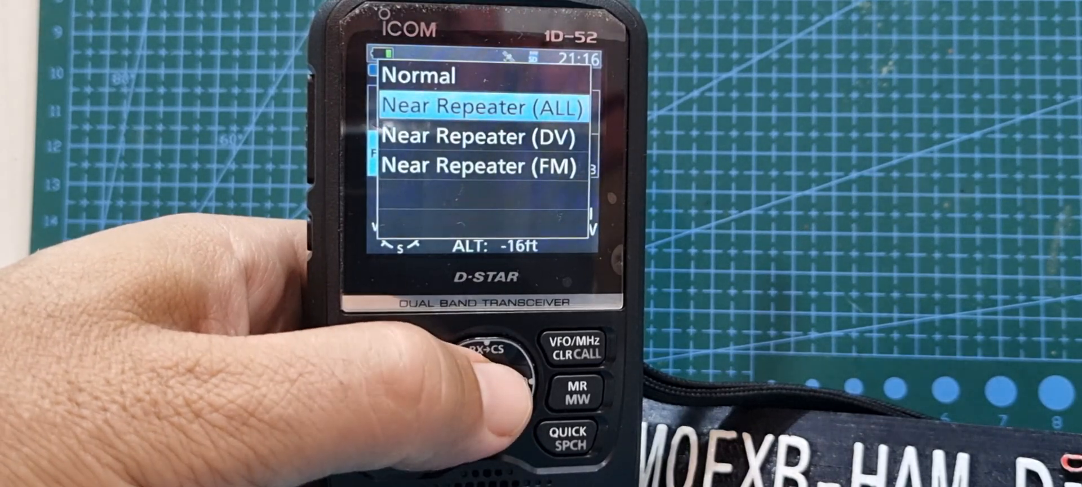
- Open the memory list mode selector offering Normal and Near Repeater (ALL/DV/FM)
left_click(504, 382)
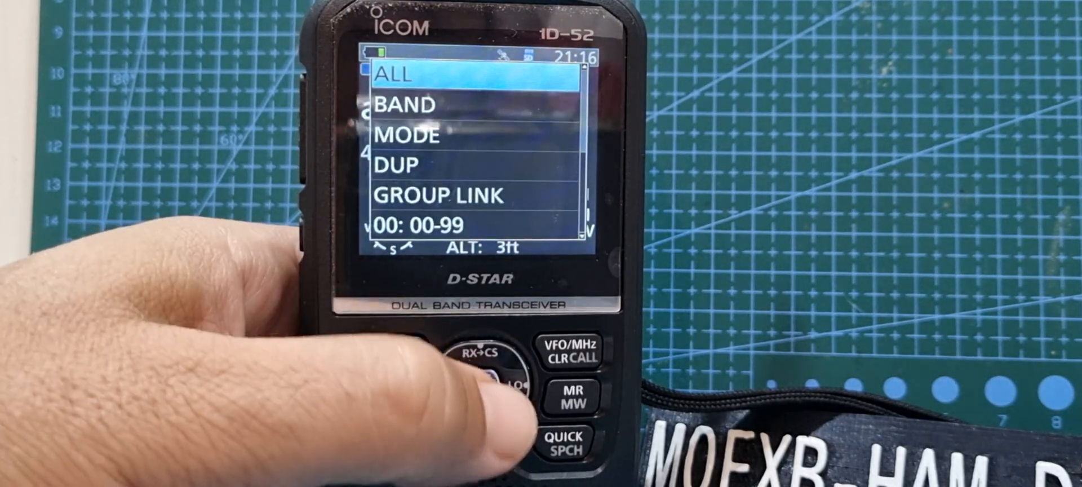
- Pick the memory group and select B3WB Weston-S on 433.300 with the scope shown
left_click(488, 386)
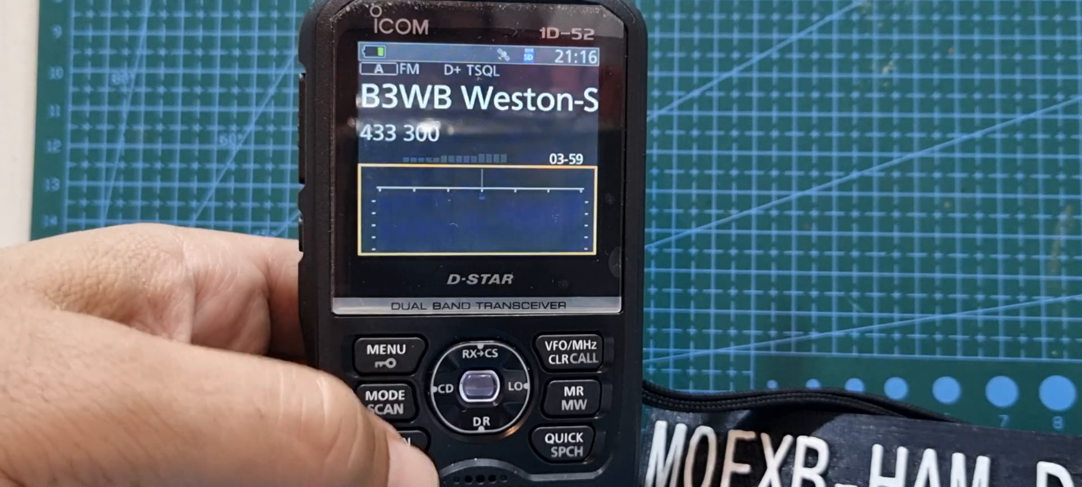